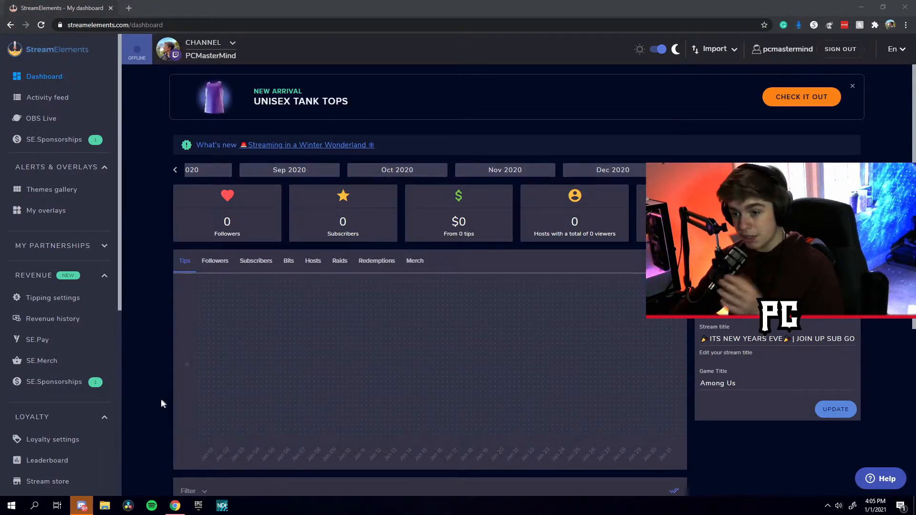
# Reach the Media request page from the sidebar and toggle Viewer requests off then back on
pyautogui.scroll(-3)
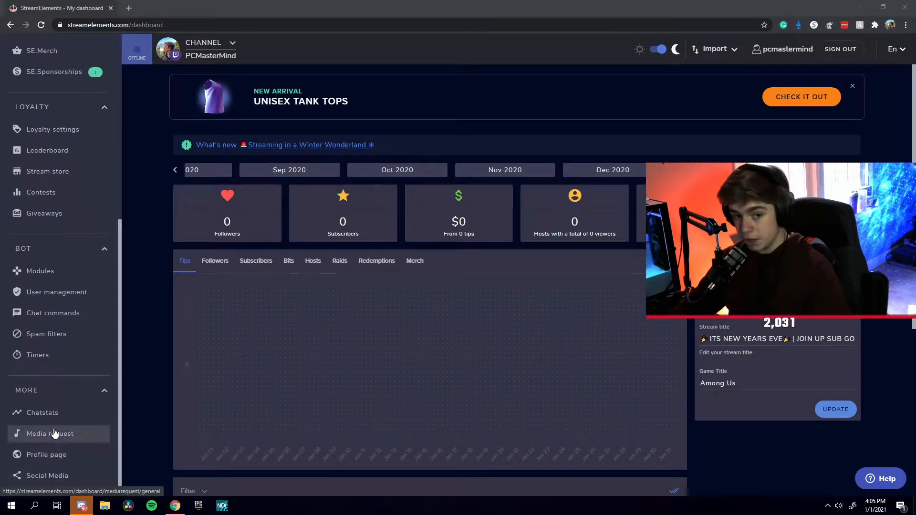
pyautogui.click(49, 433)
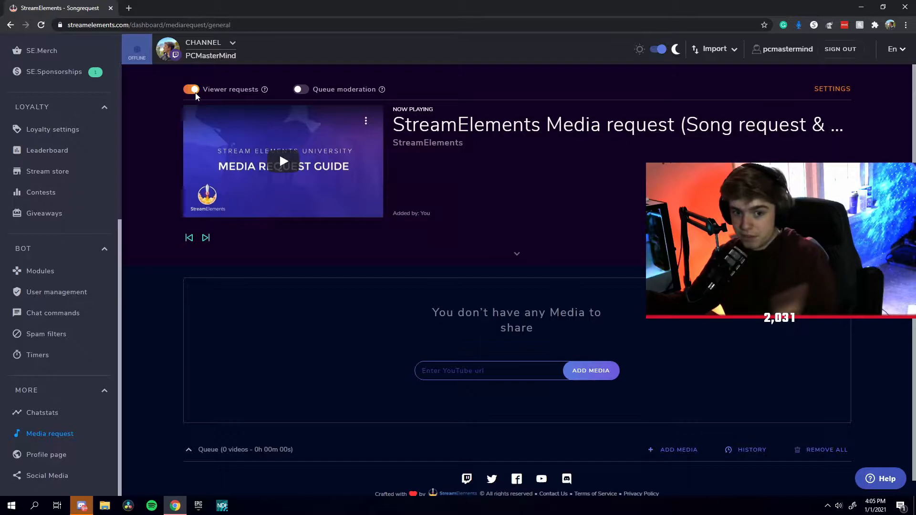
pyautogui.click(192, 89)
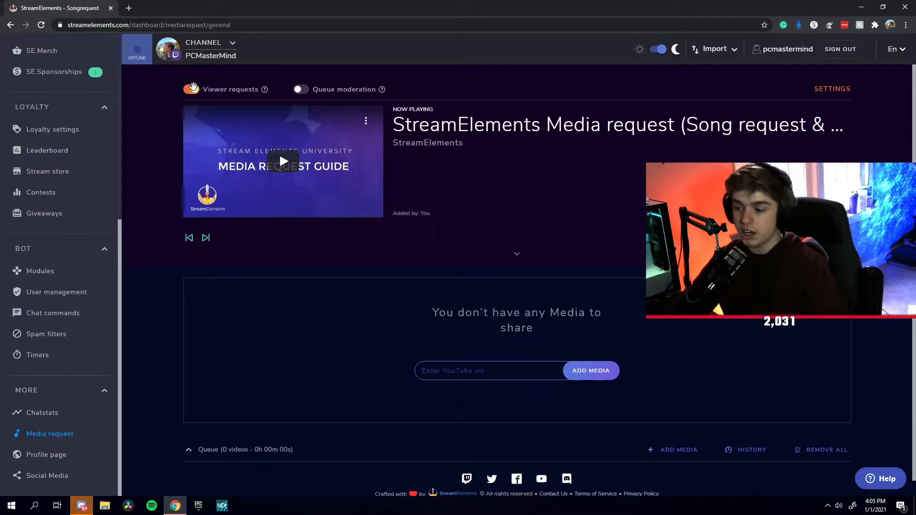
pyautogui.click(191, 89)
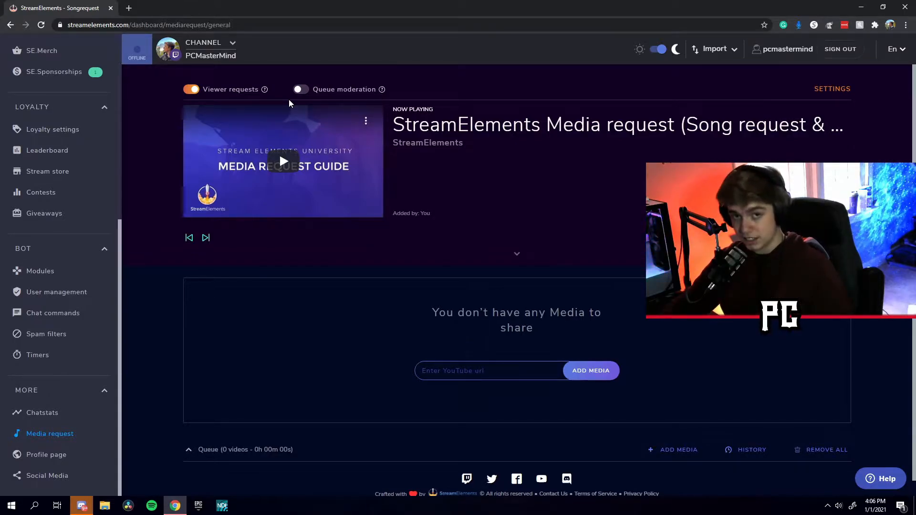
pyautogui.moveTo(302, 93)
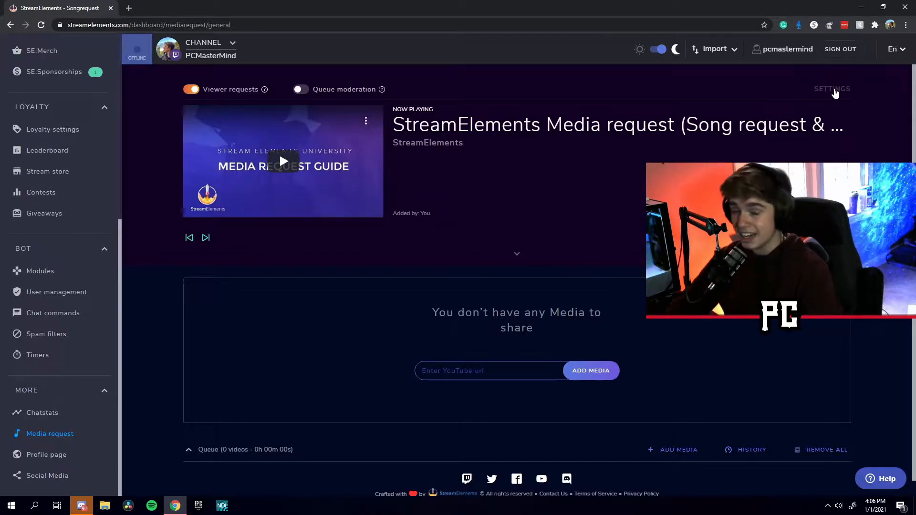
# Show the media request settings with free request mode, autoplay and queue limits visible
pyautogui.click(832, 89)
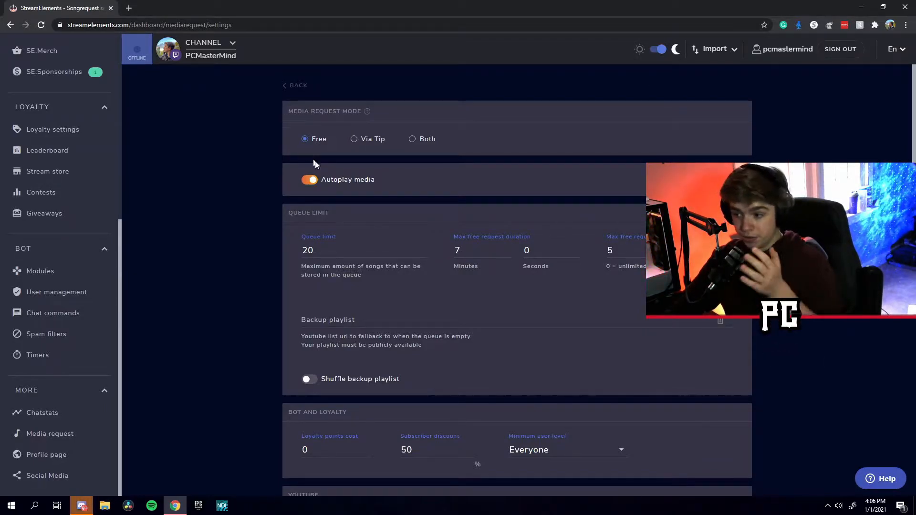
pyautogui.moveTo(385, 126)
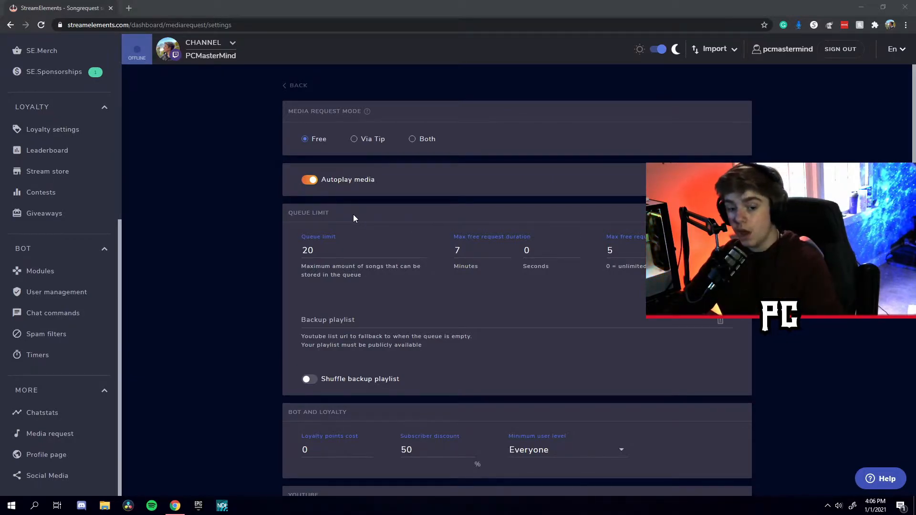
pyautogui.scroll(-3)
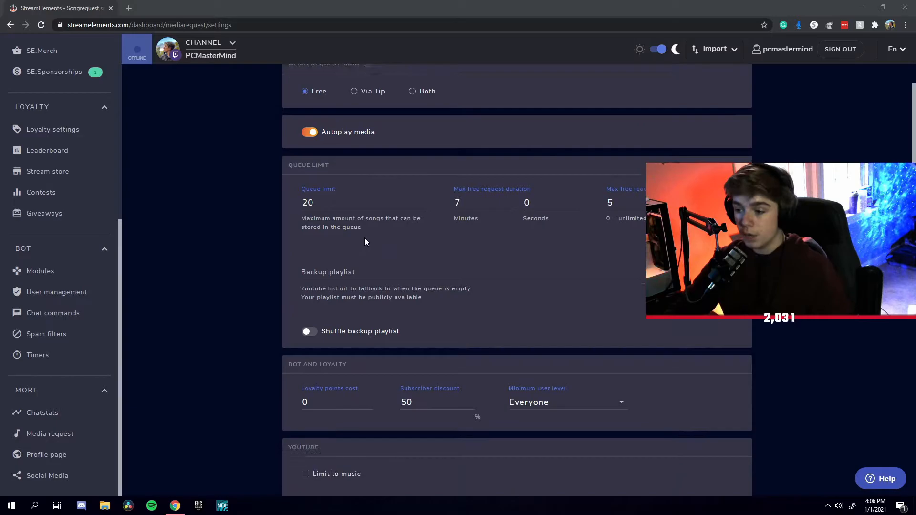
pyautogui.scroll(-3)
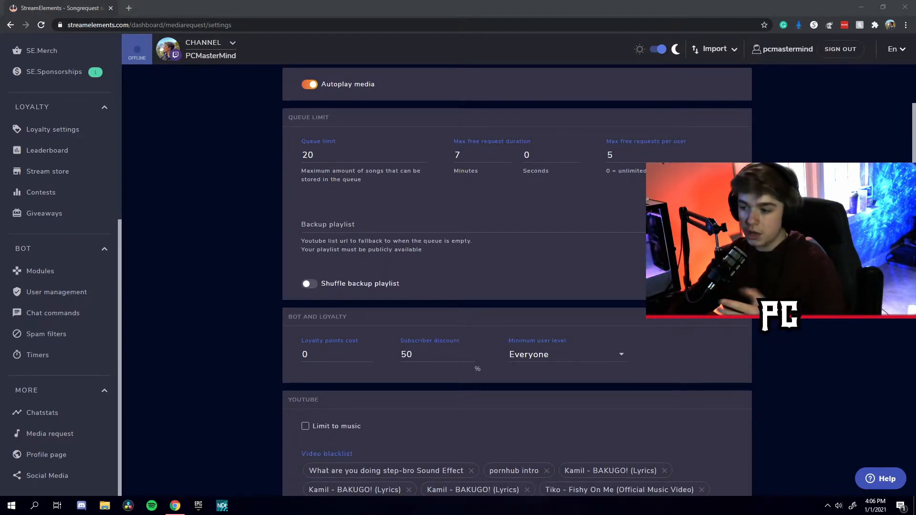
pyautogui.click(324, 156)
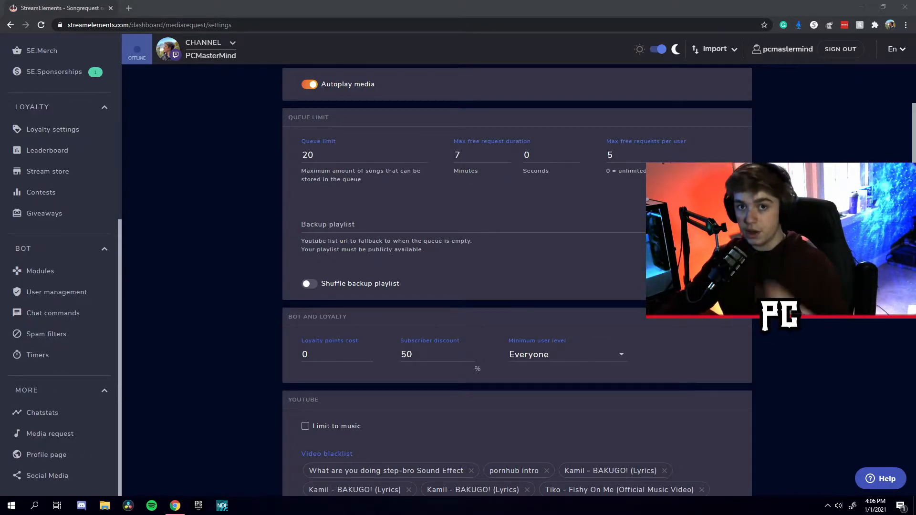
# Change max free request duration from 7 to 5 minutes and re-enter 5 free requests per user
pyautogui.click(479, 155)
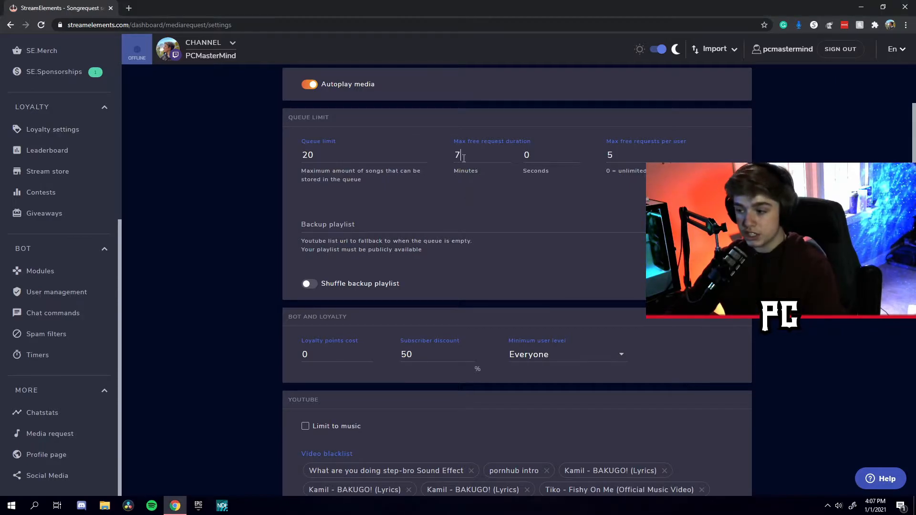
pyautogui.press('Backspace')
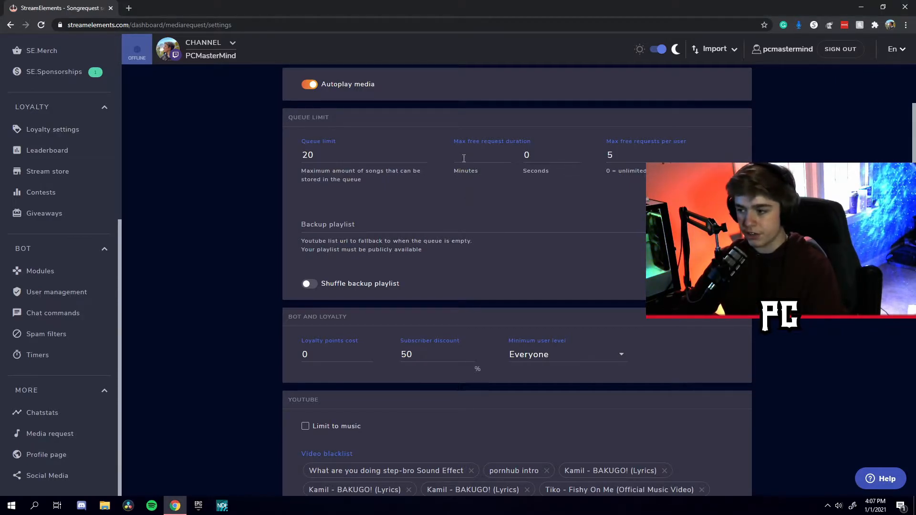
pyautogui.write('5')
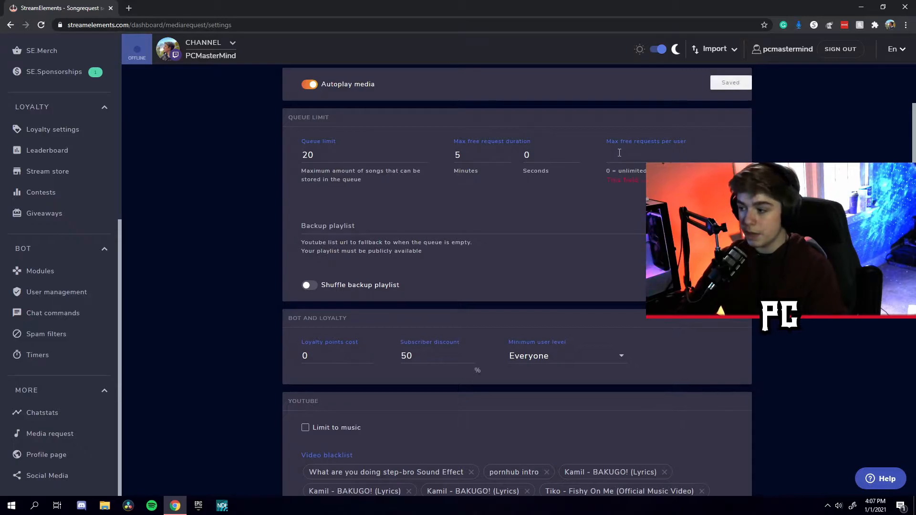
pyautogui.write('1')
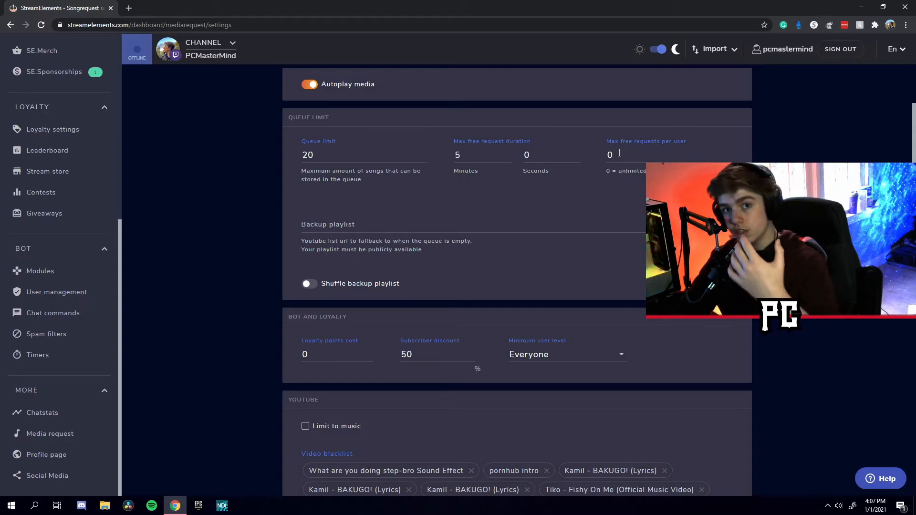
pyautogui.write('5')
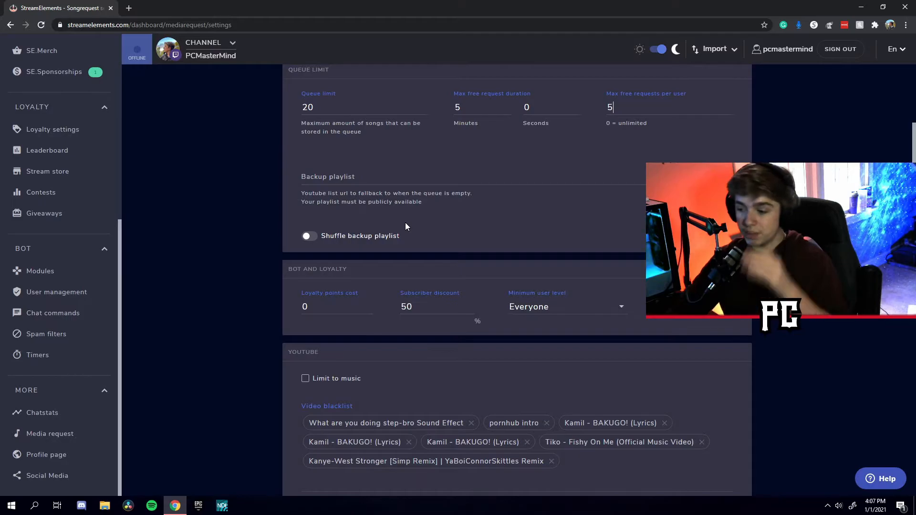
pyautogui.moveTo(366, 242)
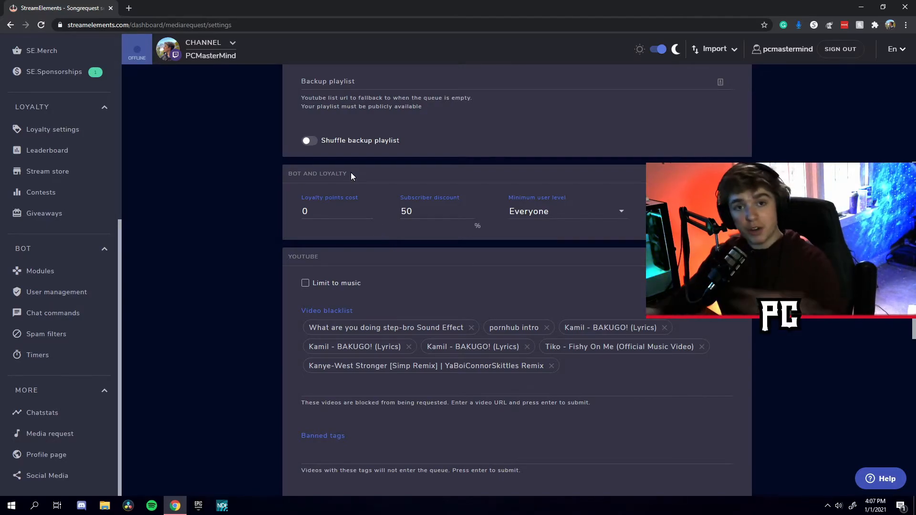
pyautogui.moveTo(402, 181)
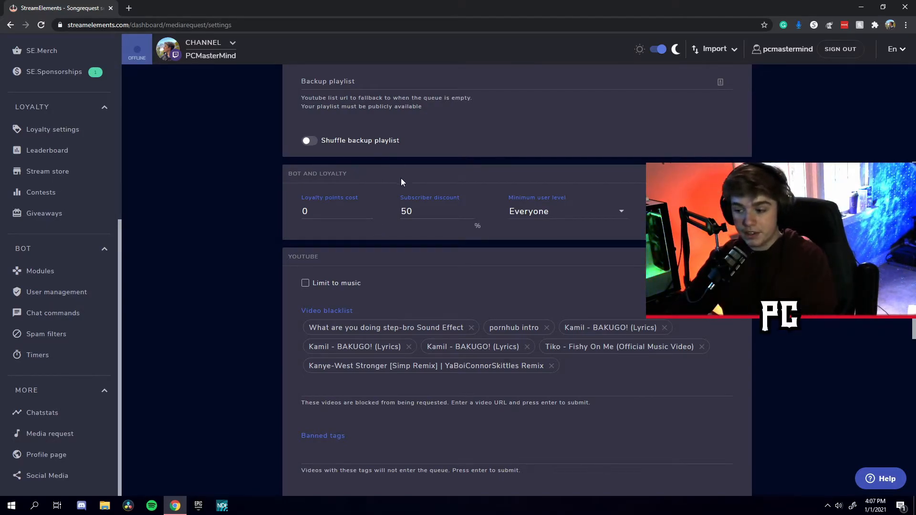
pyautogui.scroll(-3)
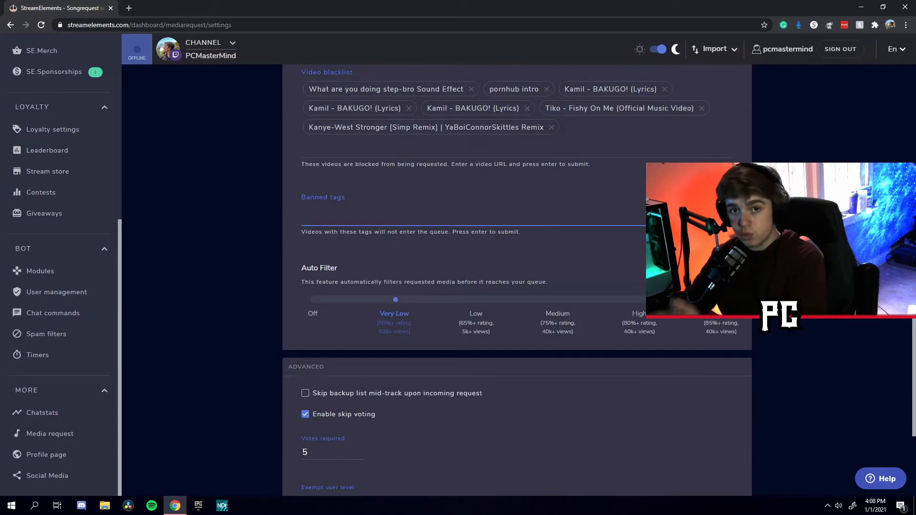
pyautogui.scroll(-3)
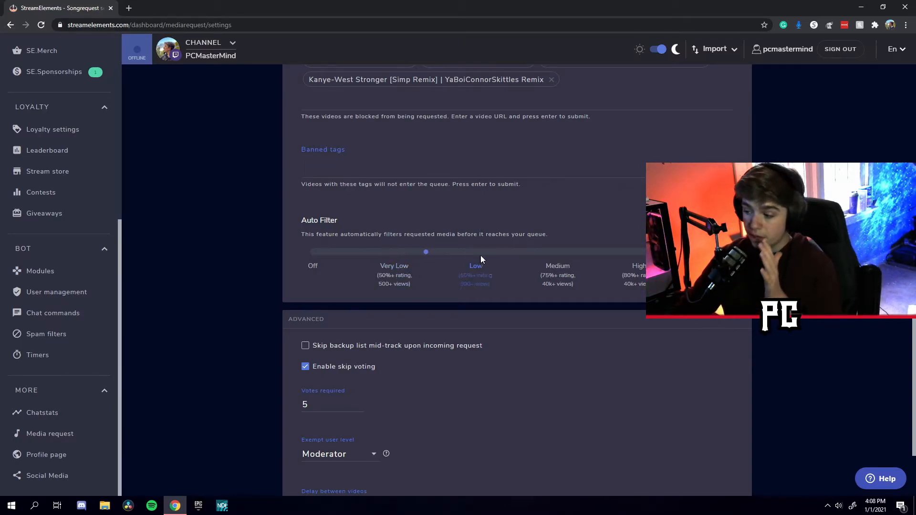
pyautogui.moveTo(426, 251); pyautogui.dragTo(314, 251)
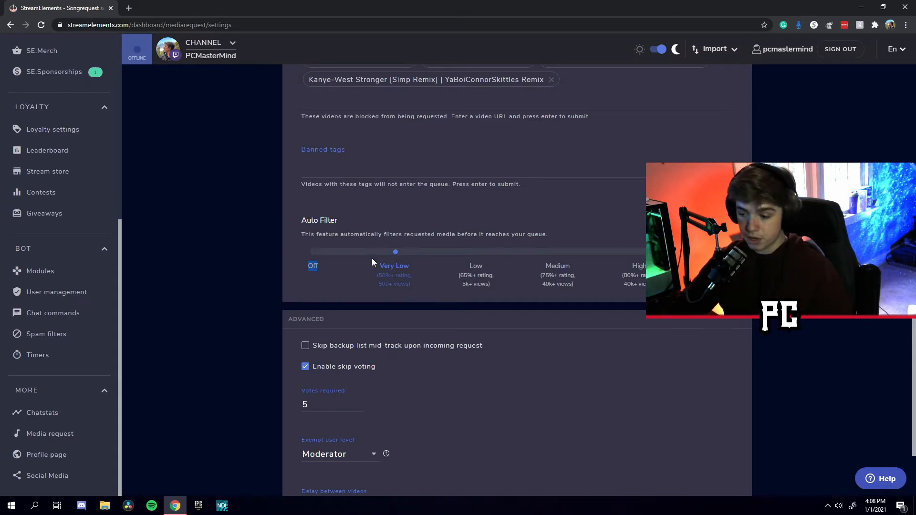
pyautogui.scroll(-3)
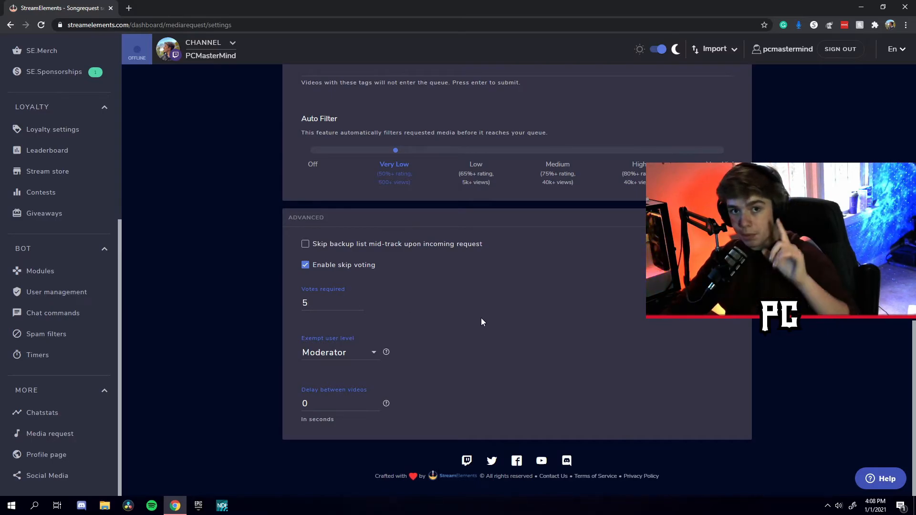
pyautogui.moveTo(446, 346)
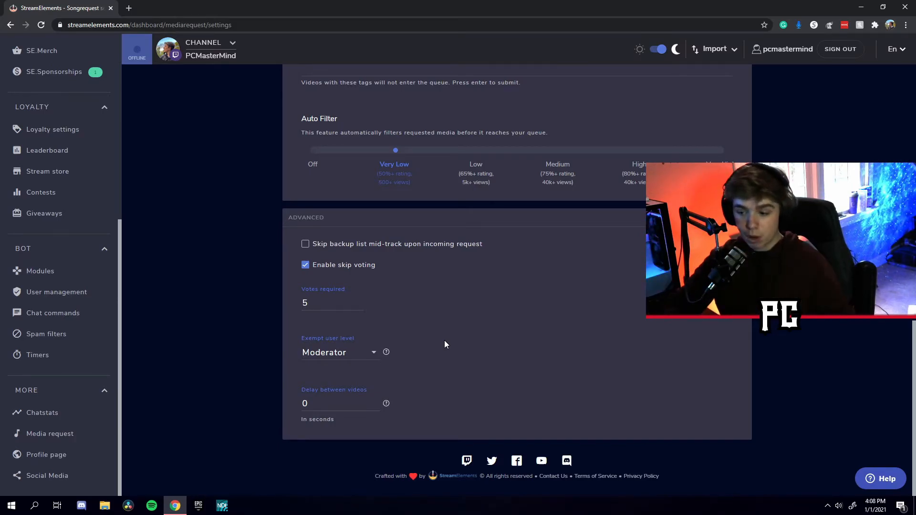
pyautogui.write('2')
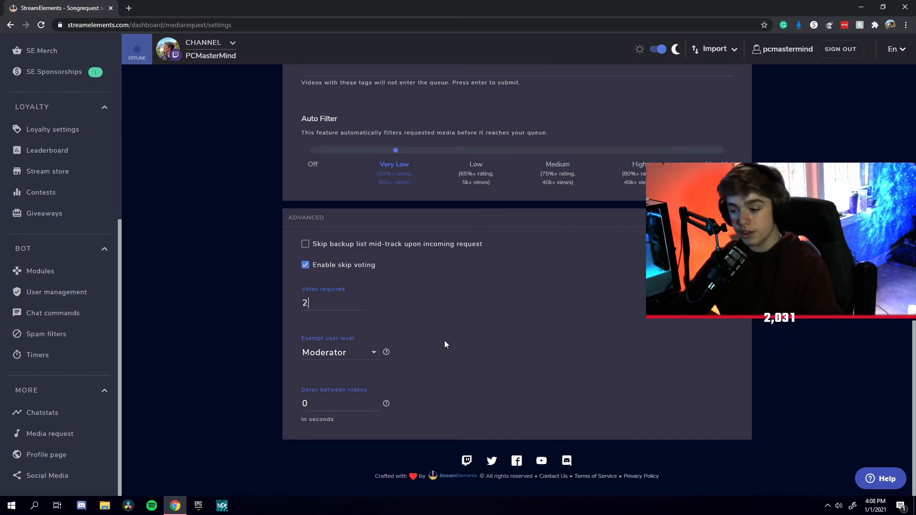
pyautogui.press('Backspace')
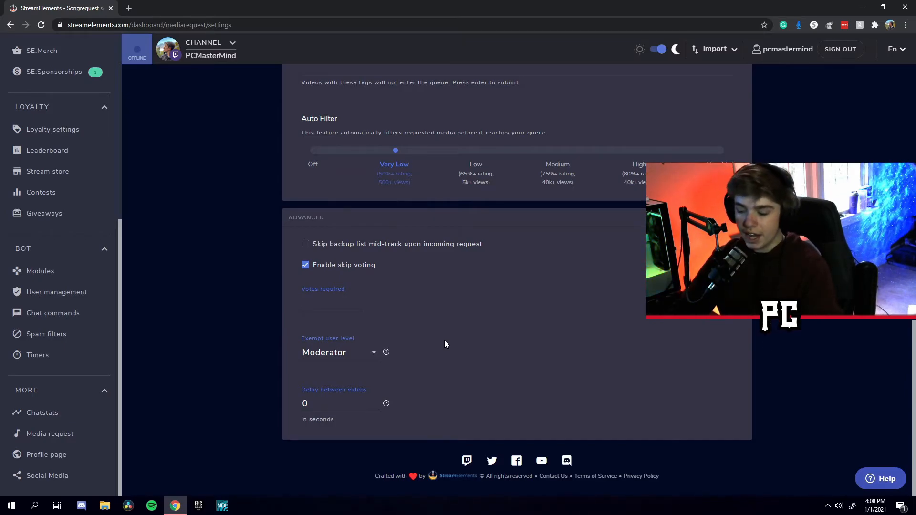
pyautogui.write('5')
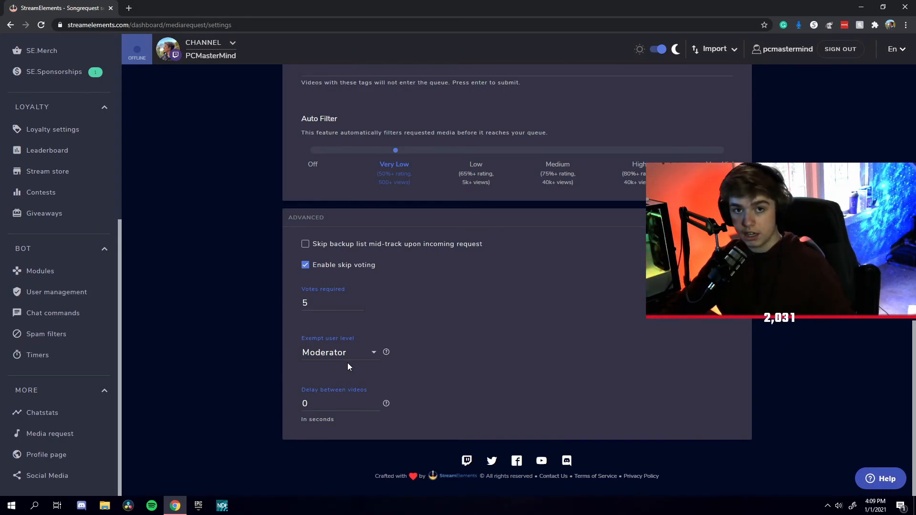
pyautogui.click(331, 302)
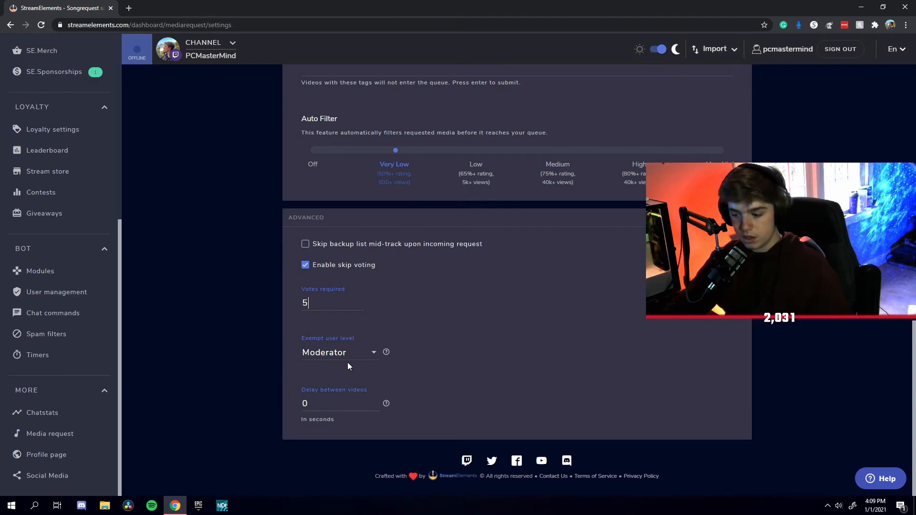